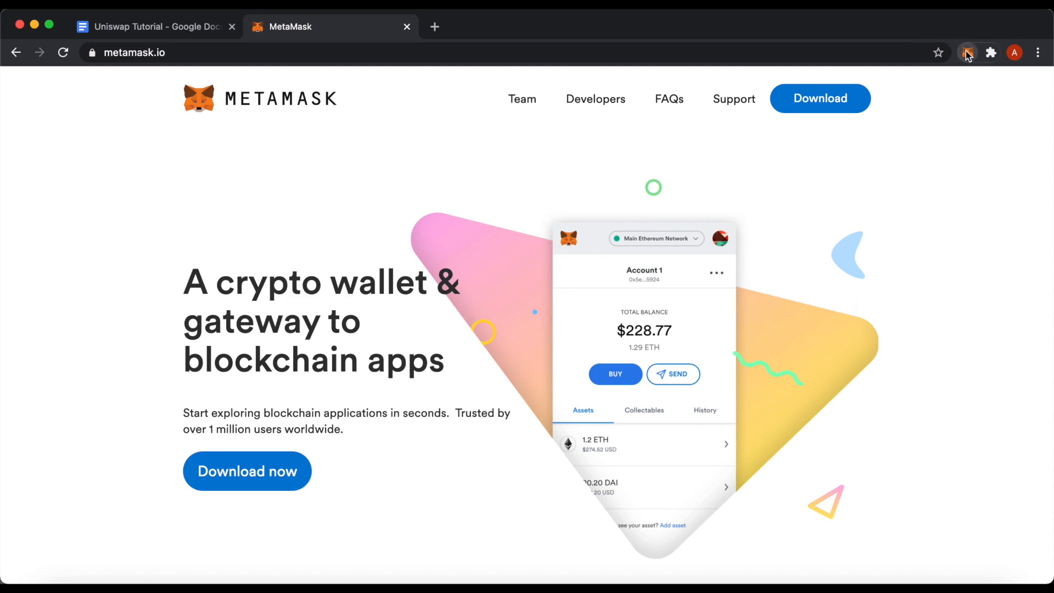
Bring up the My Accounts menu from the MetaMask extension showing Account 1 with 0 ETH
left_click(966, 52)
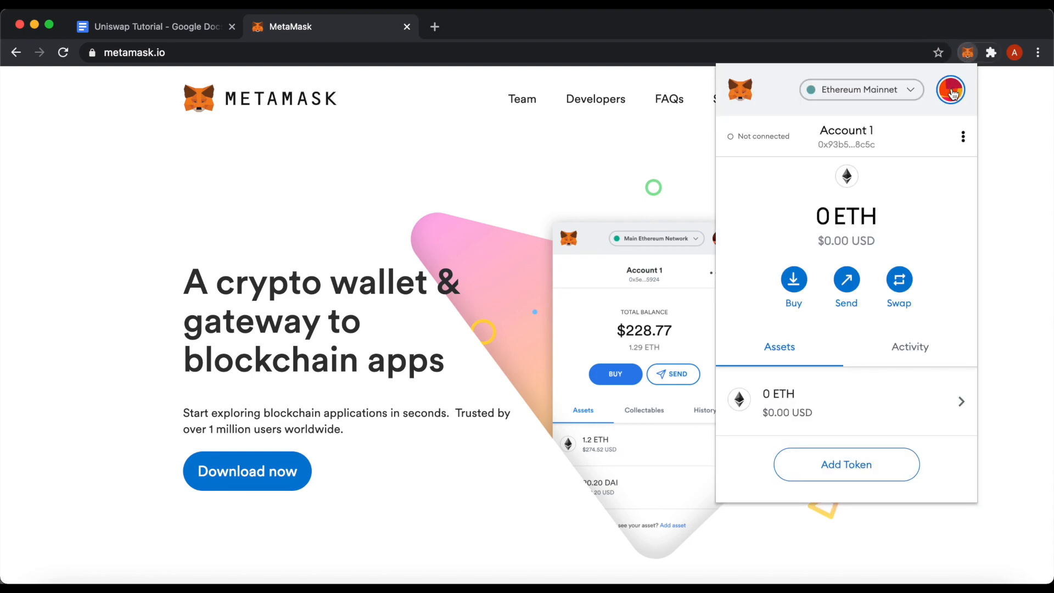
left_click(951, 89)
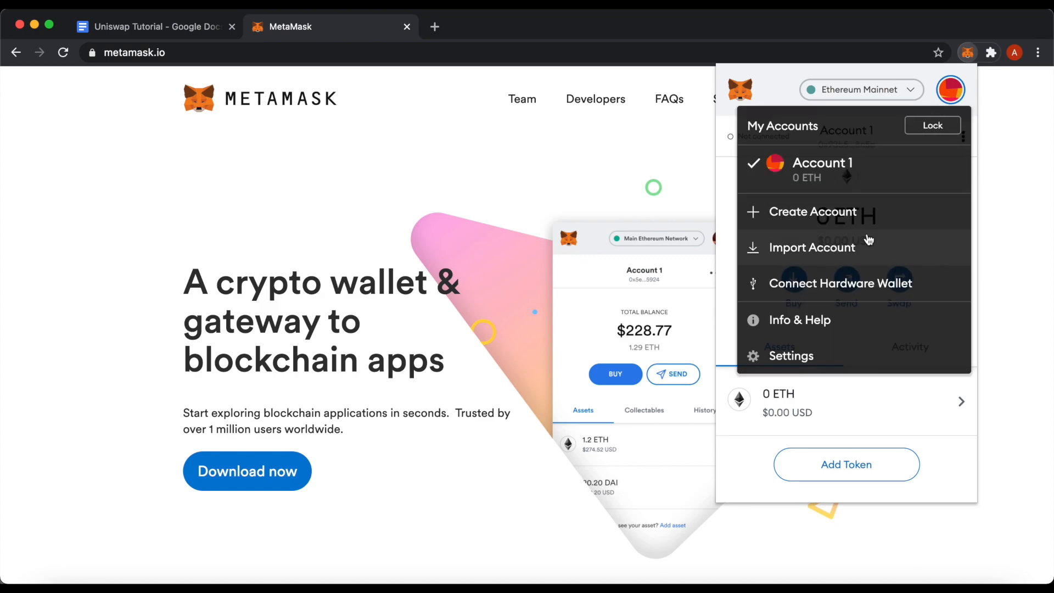
mouse_move(854, 283)
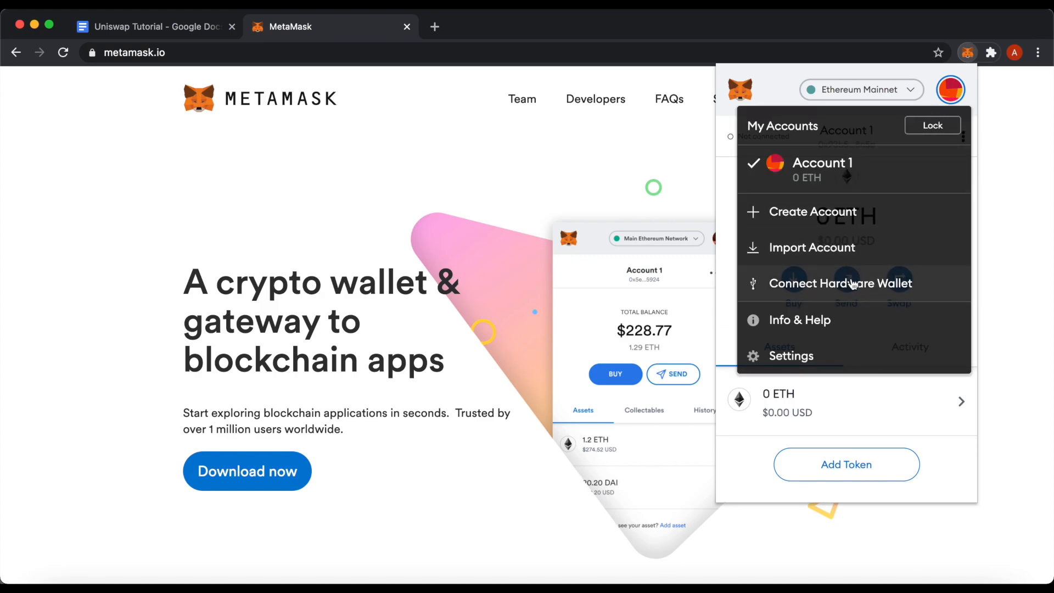
Start Connect Hardware Wallet and choose Ledger as the device type
left_click(840, 283)
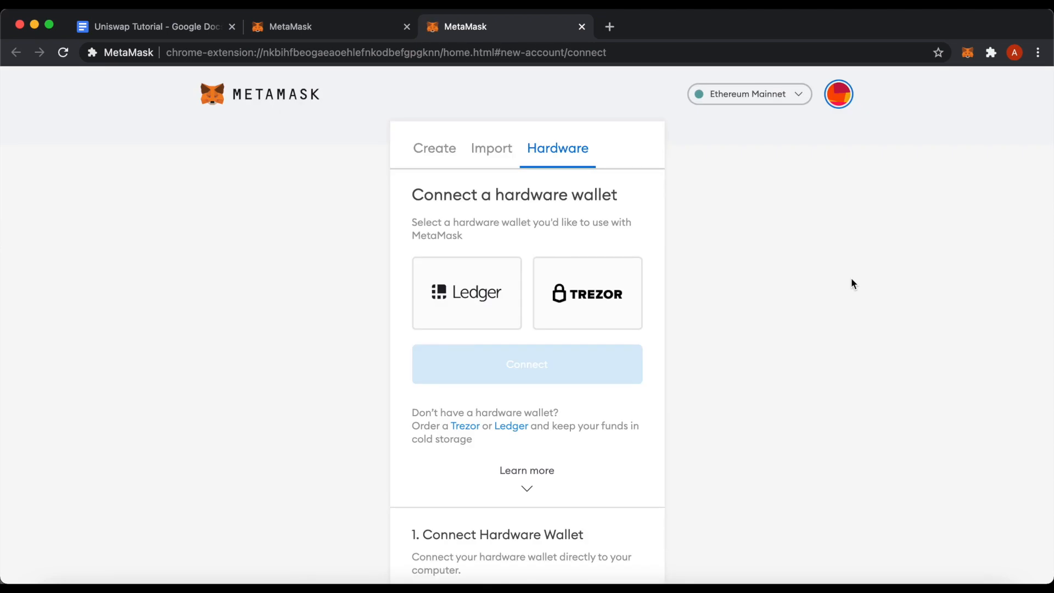
mouse_move(714, 287)
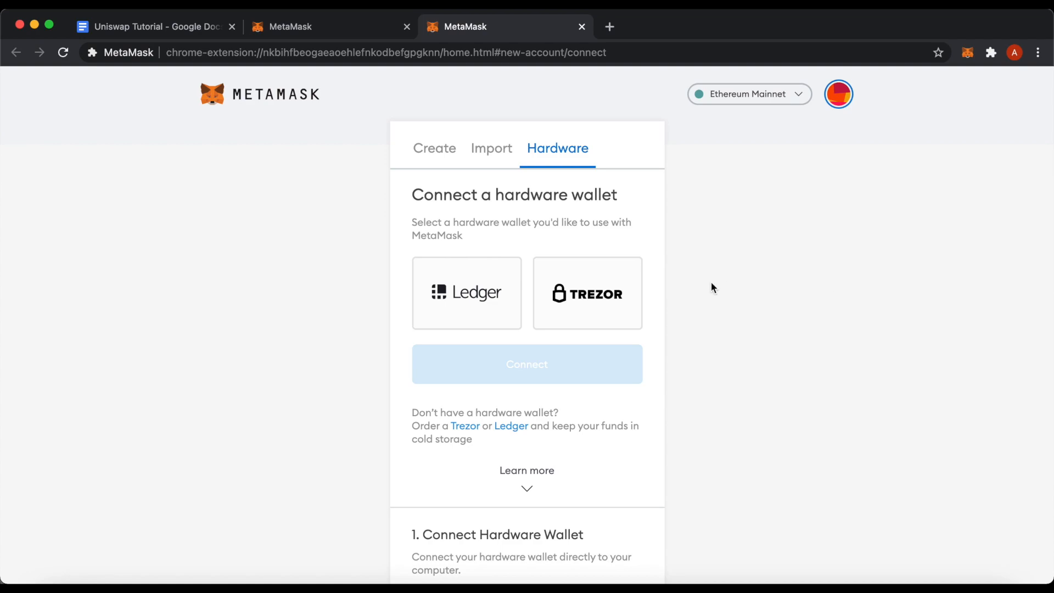
left_click(467, 293)
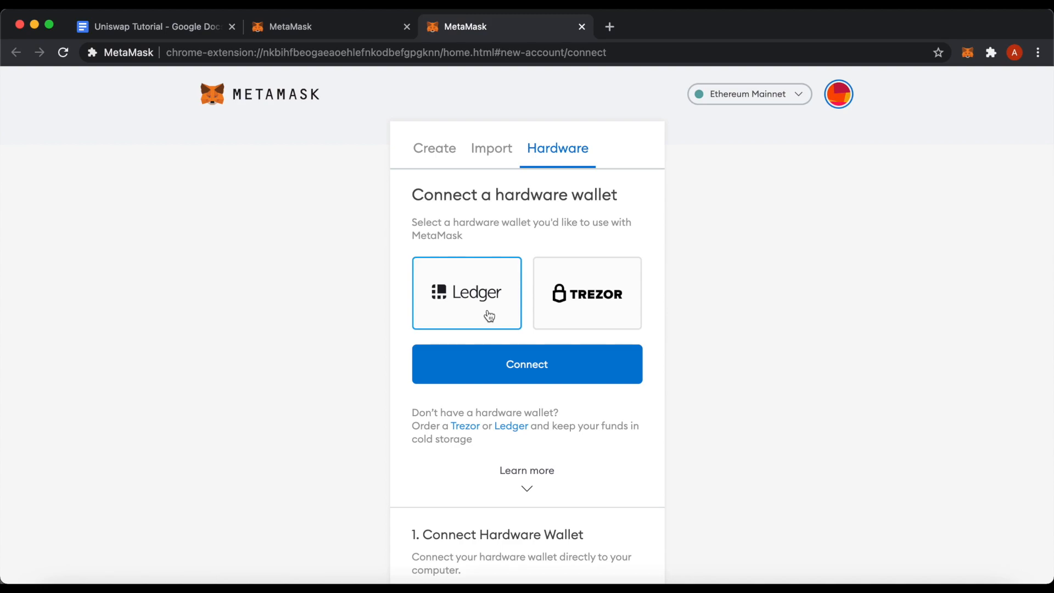
mouse_move(527, 370)
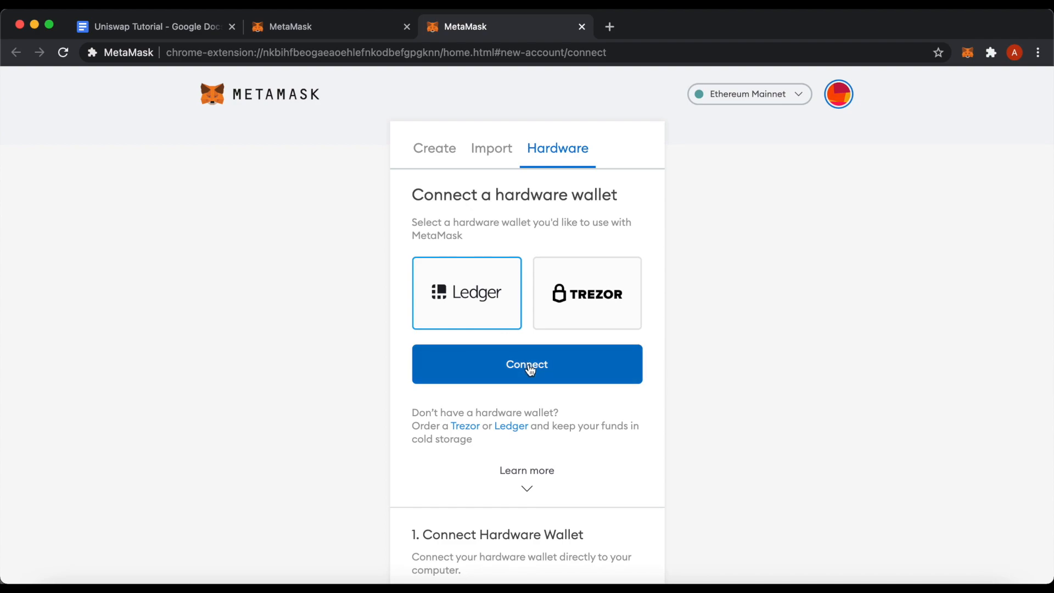
Connect to the Ledger and unlock its first account holding 0.001680 ETH
left_click(526, 363)
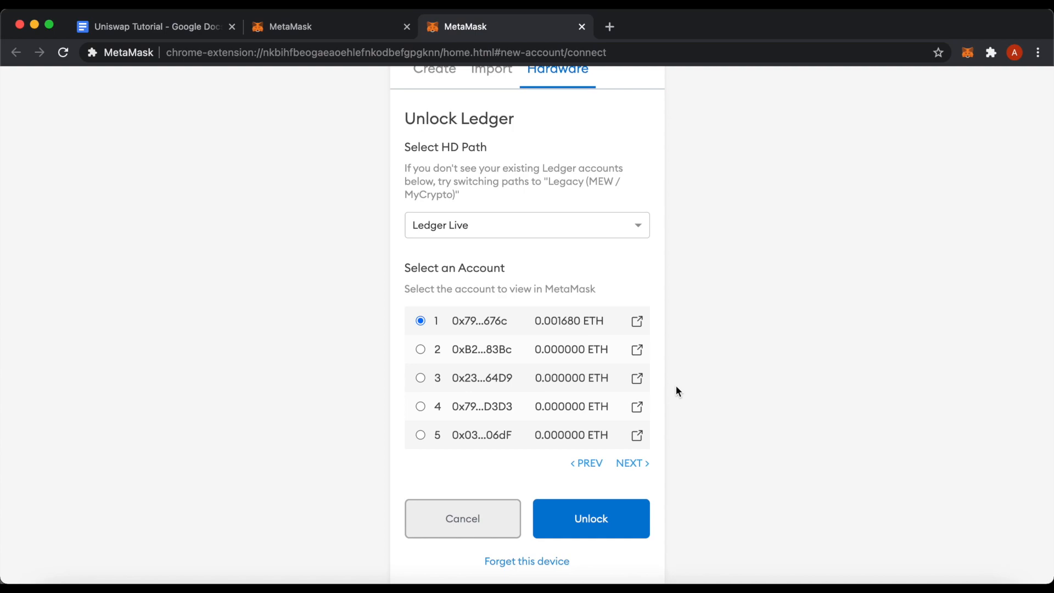
left_click(591, 518)
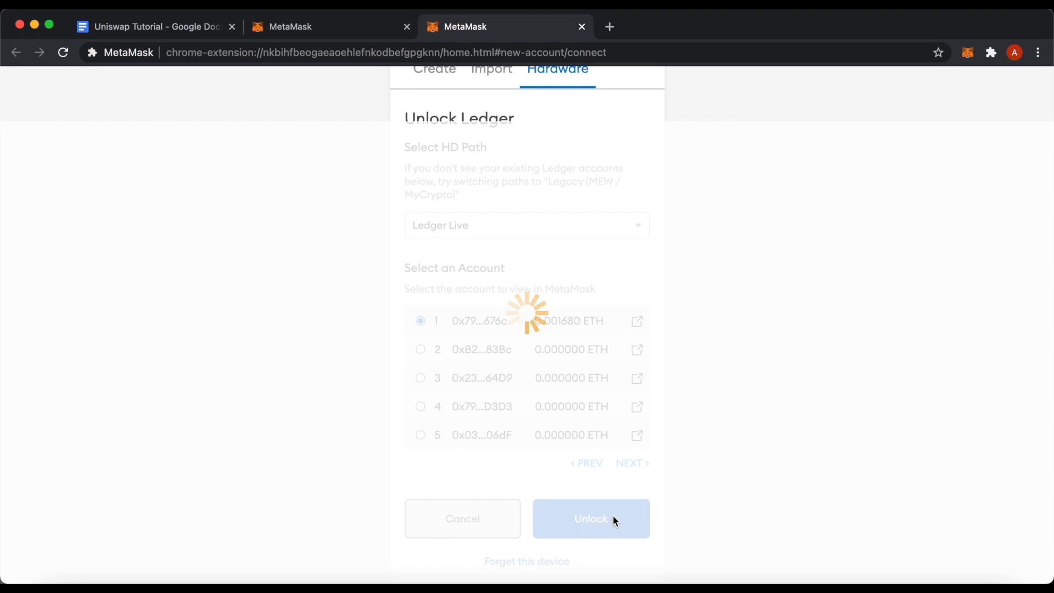
left_click(590, 518)
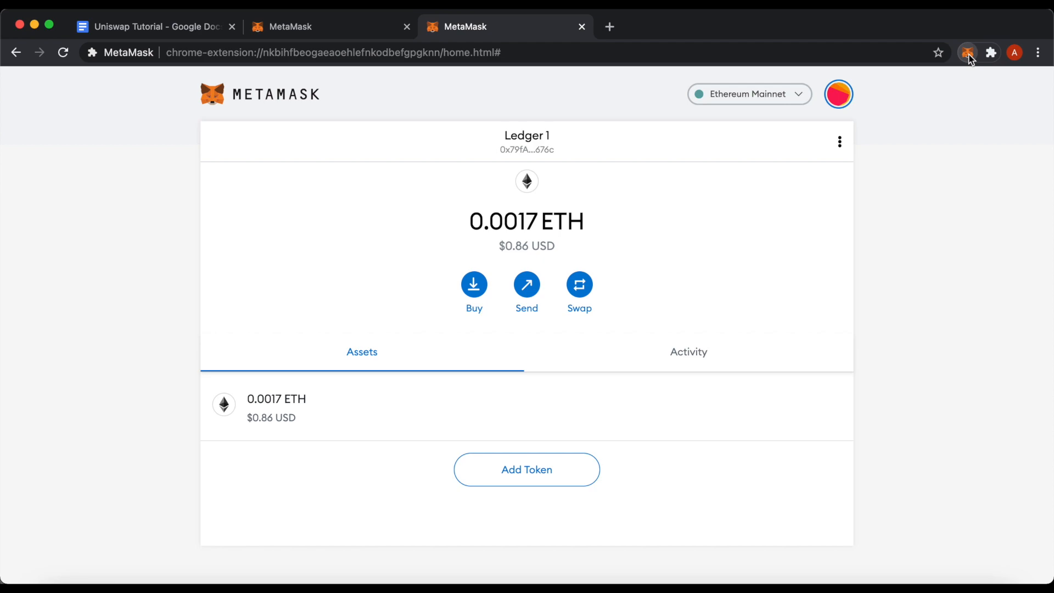
Reopen the MetaMask popup now showing Ledger 1 with 0.0017 ETH
left_click(969, 53)
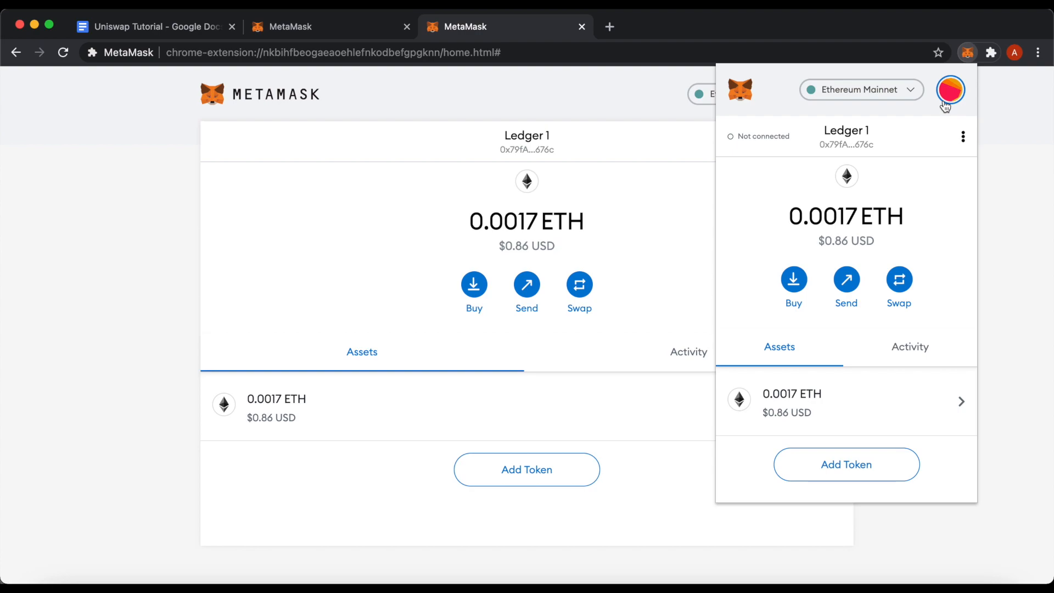
Show My Accounts listing Account 1 (0 ETH) and active Ledger 1 (0.00168 ETH)
left_click(951, 89)
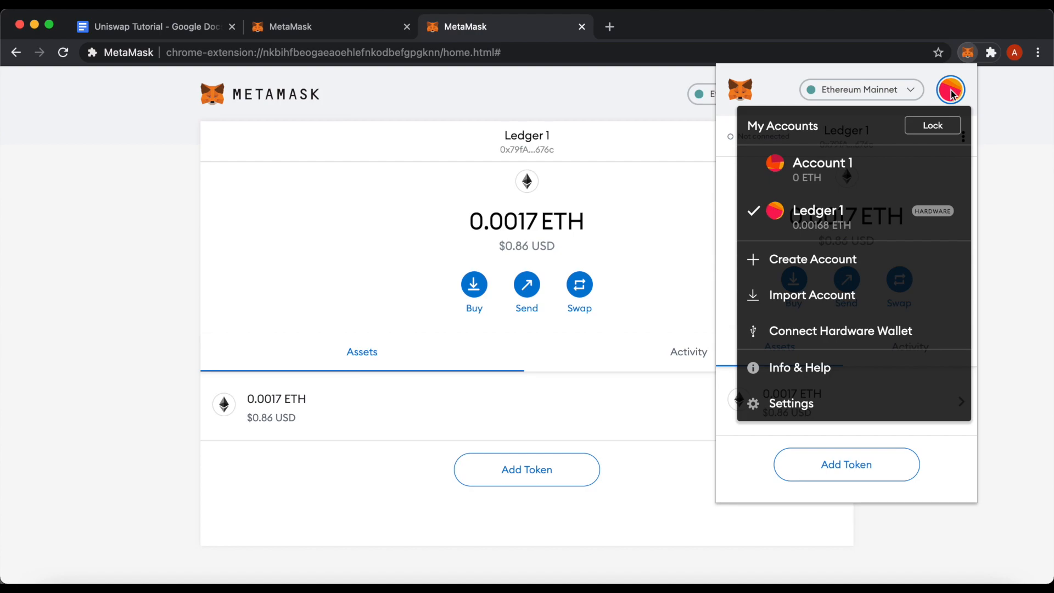
mouse_move(860, 167)
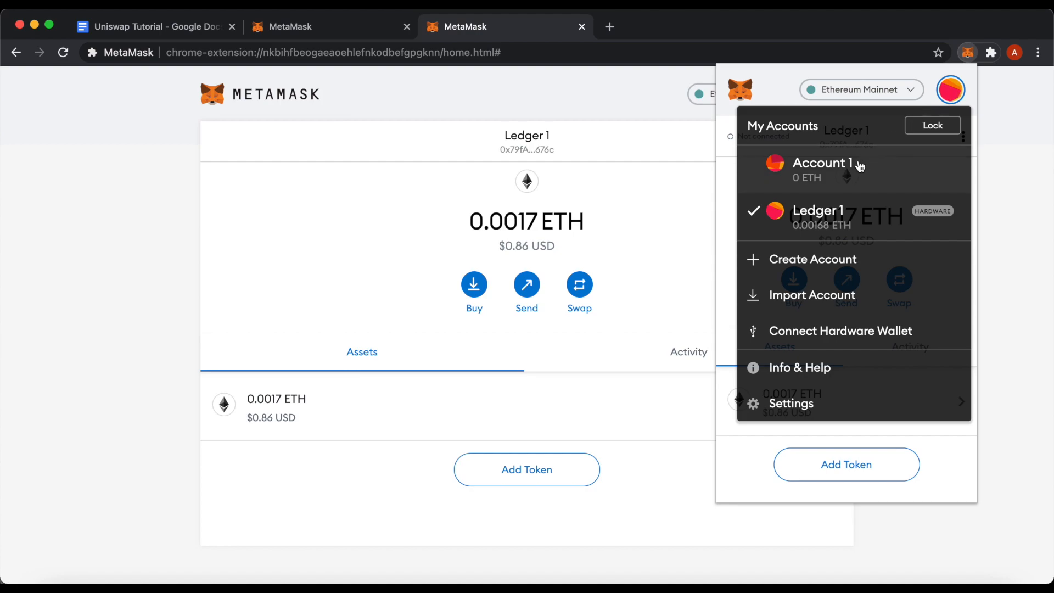